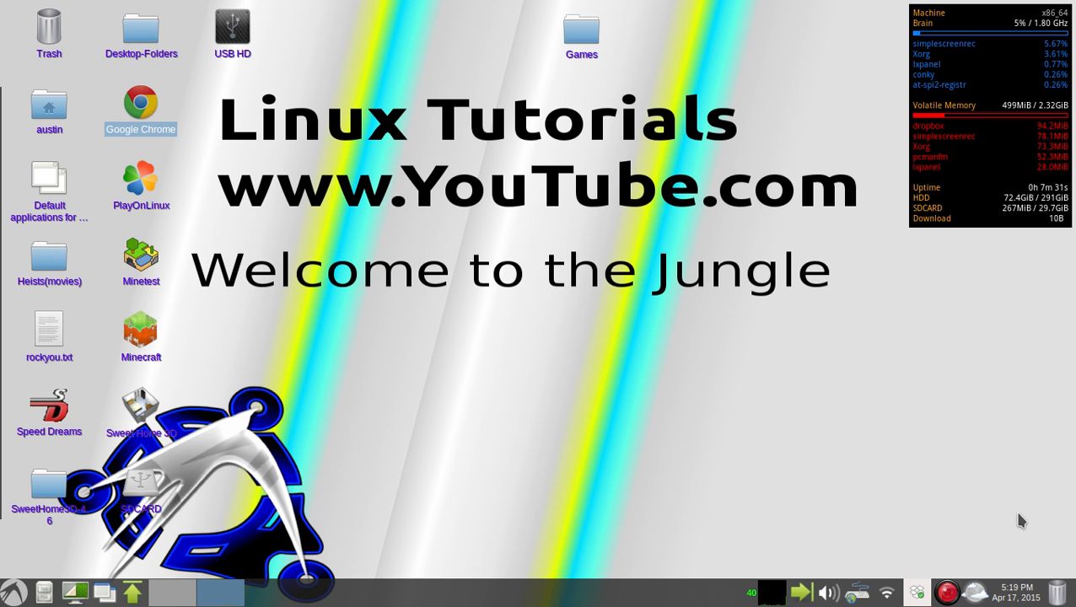
{"action": "mouse_move", "coordinate": [1057, 526]}
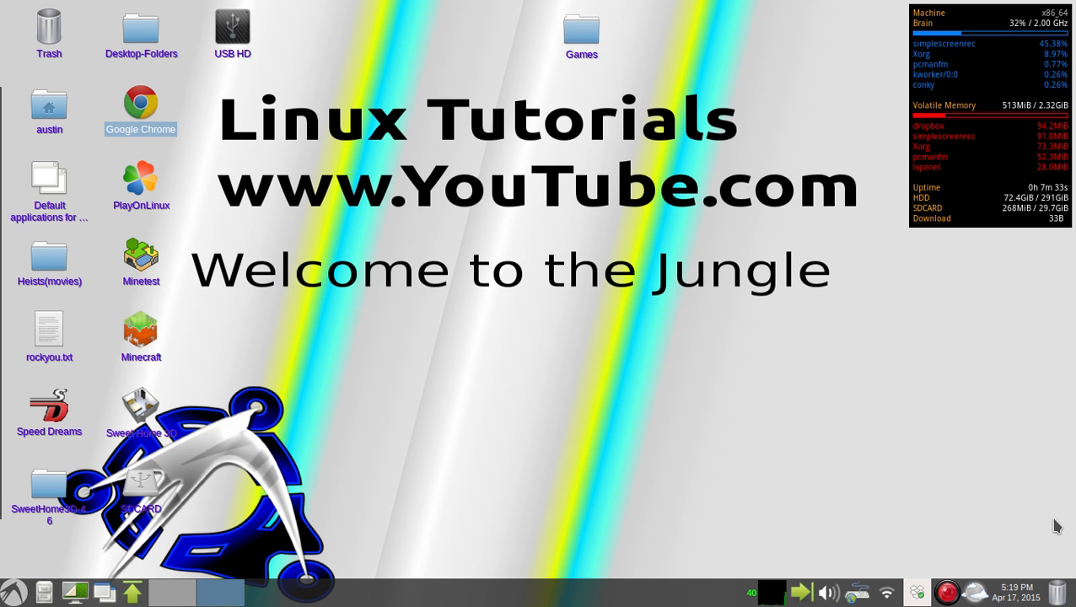
{"action": "mouse_move", "coordinate": [266, 362]}
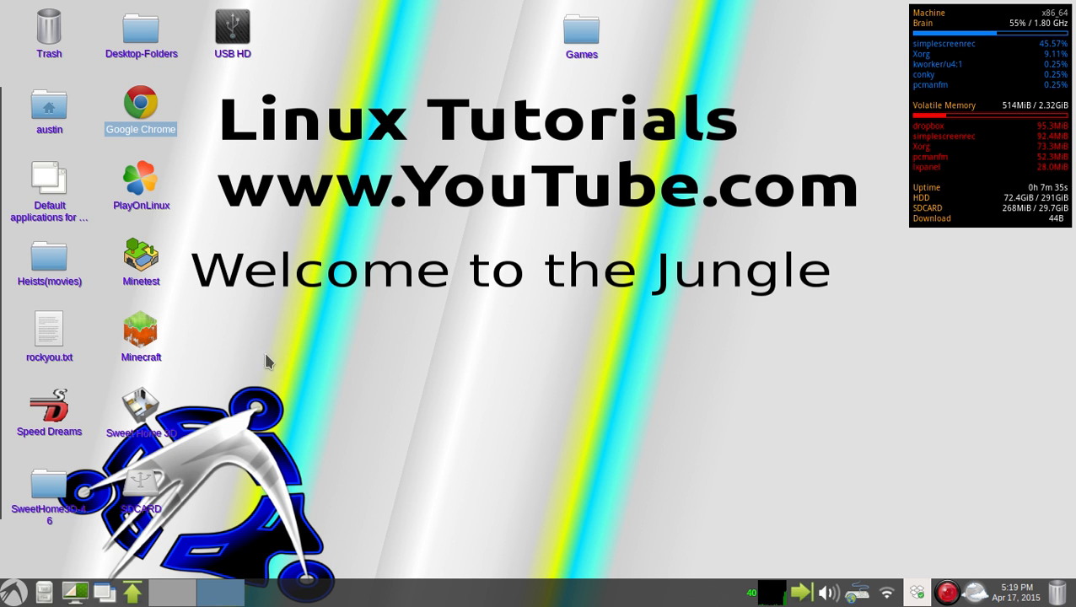
{"action": "mouse_move", "coordinate": [260, 316]}
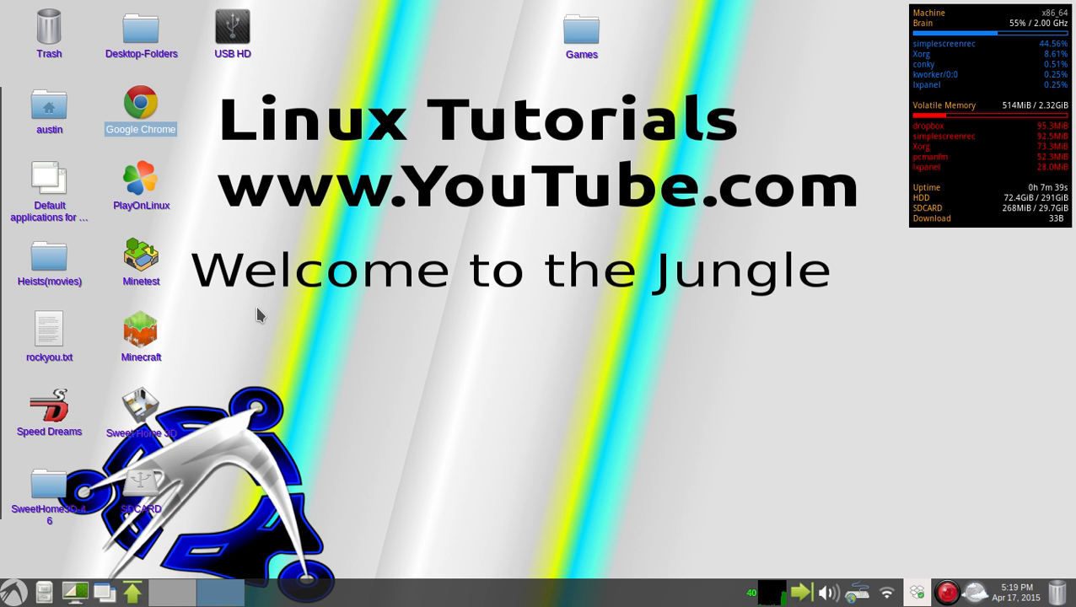
{"action": "mouse_move", "coordinate": [103, 94]}
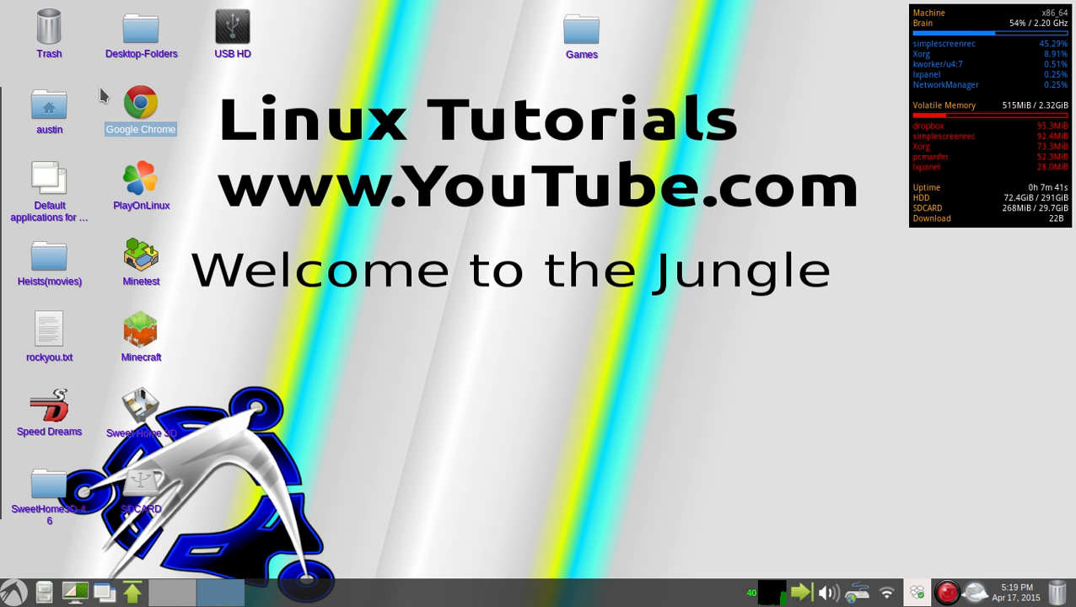
{"action": "mouse_move", "coordinate": [351, 383]}
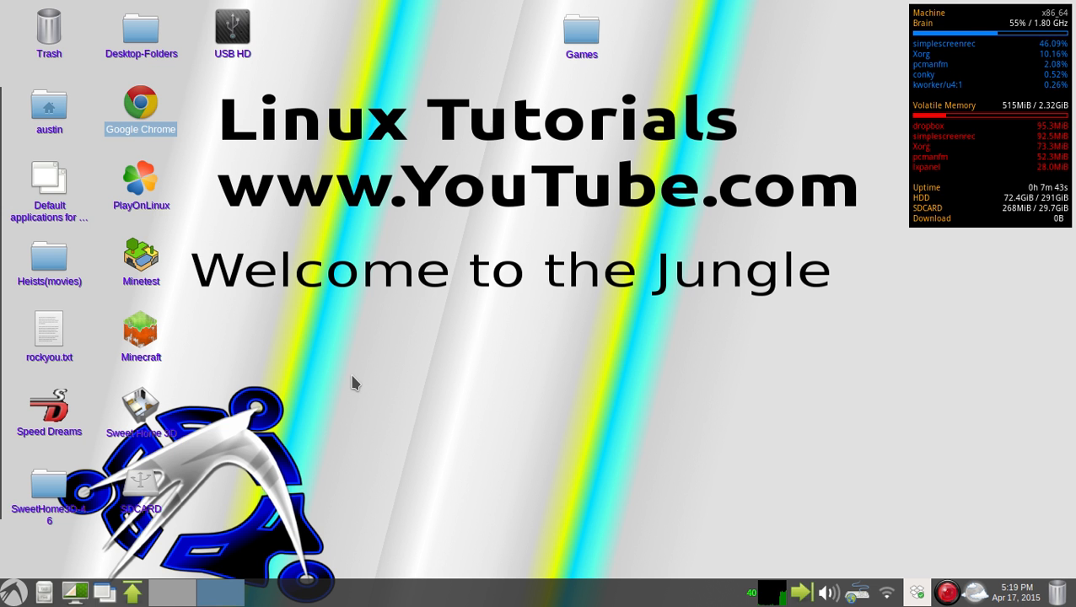
{"action": "mouse_move", "coordinate": [287, 396]}
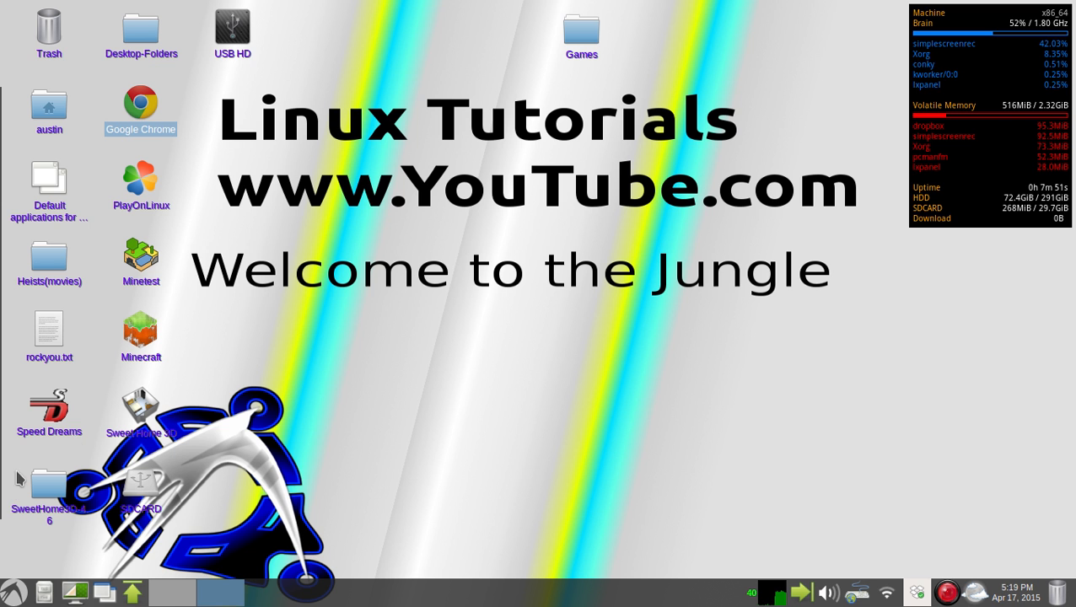
{"action": "mouse_move", "coordinate": [133, 48]}
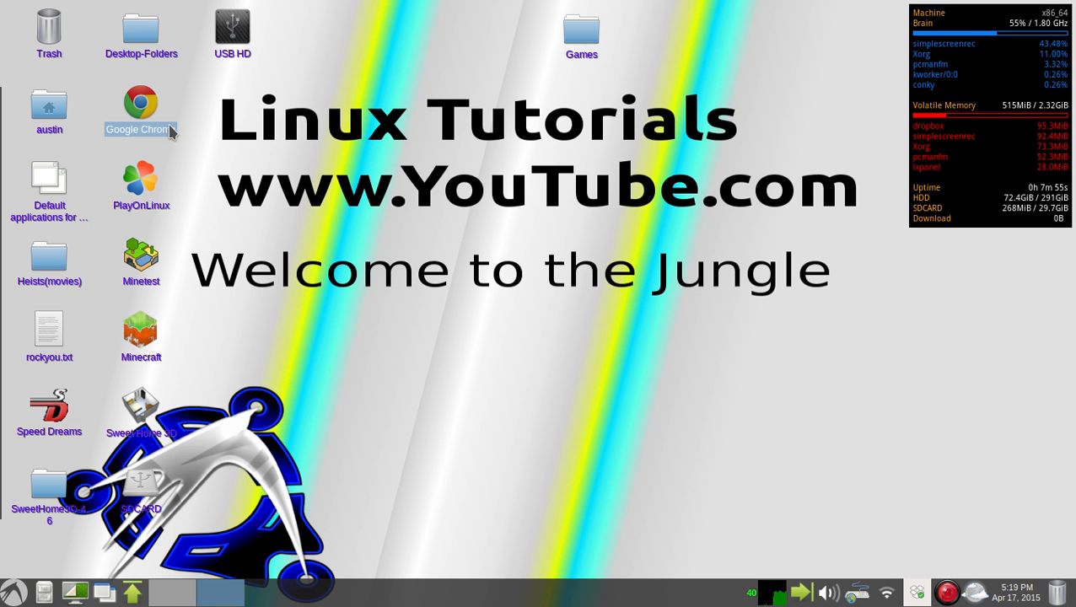
{"action": "mouse_move", "coordinate": [141, 337]}
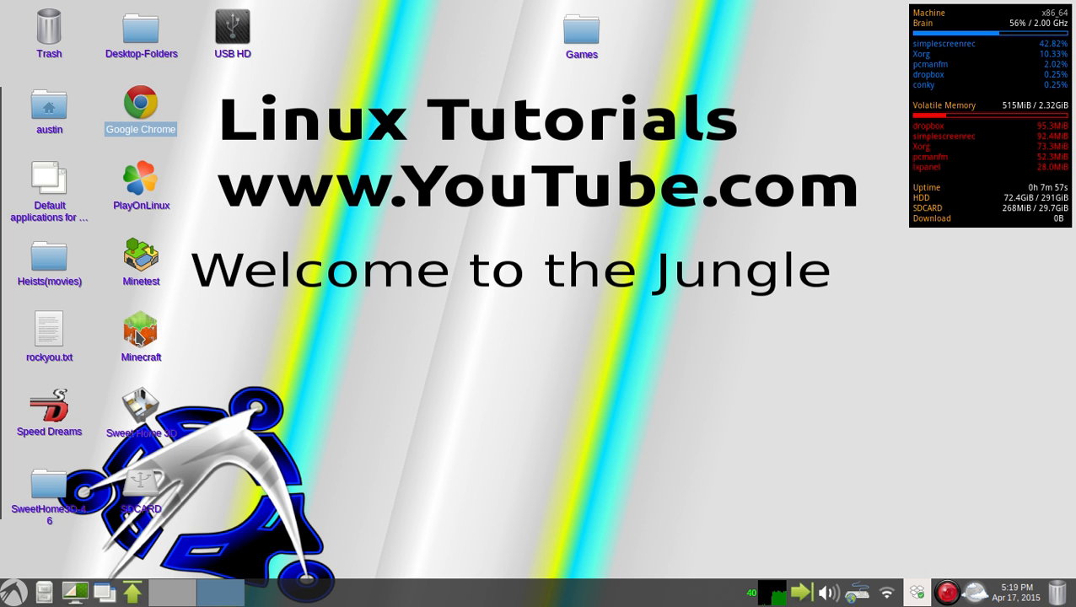
Step: Show the minecraft.desktop File Properties dialog, dismissing the icon chooser
{"action": "right_click", "coordinate": [140, 329]}
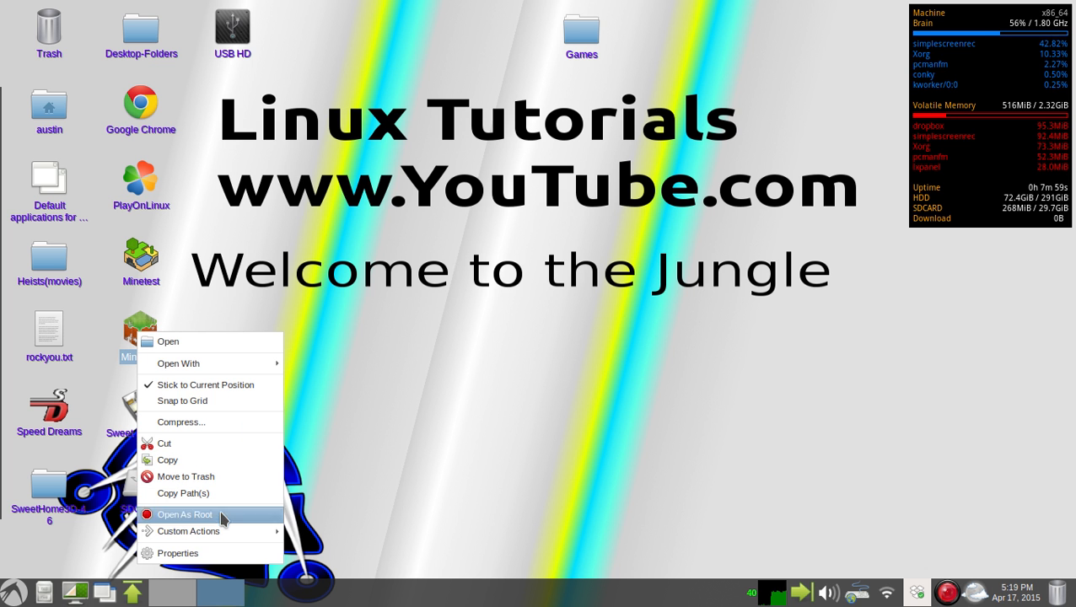
{"action": "left_click", "coordinate": [178, 553]}
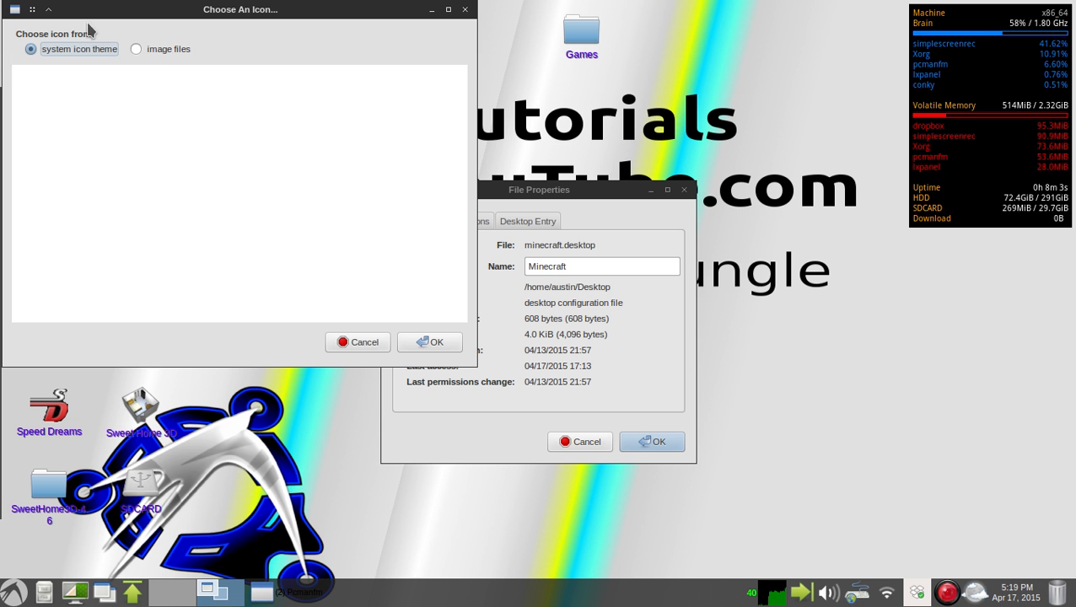
{"action": "left_click", "coordinate": [136, 49]}
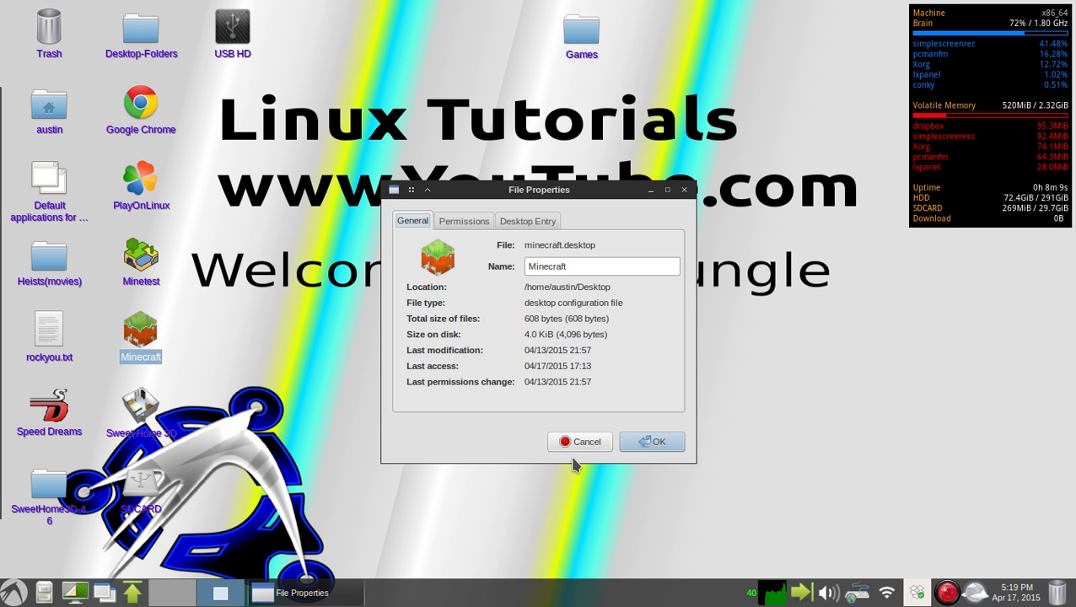
Step: Open minecraft.desktop as text in gedit via Open With
{"action": "right_click", "coordinate": [140, 329]}
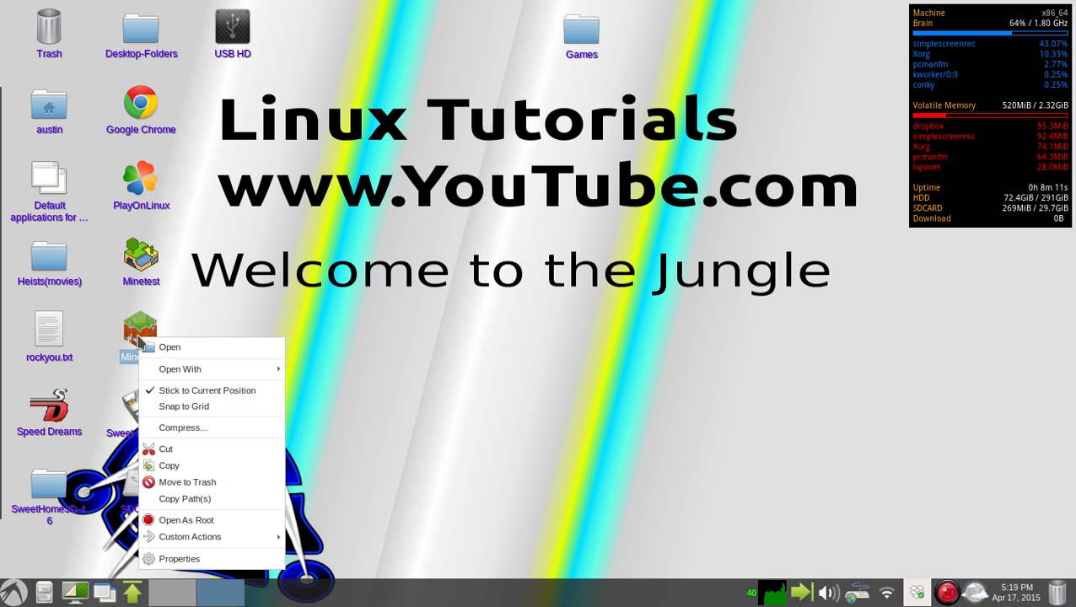
{"action": "left_click", "coordinate": [180, 369]}
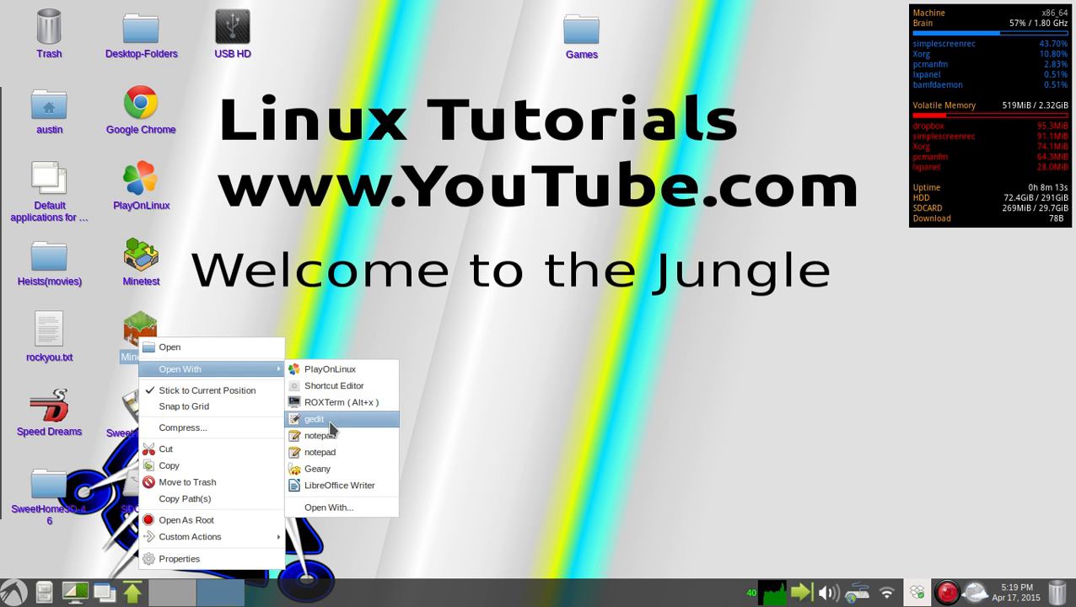
{"action": "left_click", "coordinate": [314, 418]}
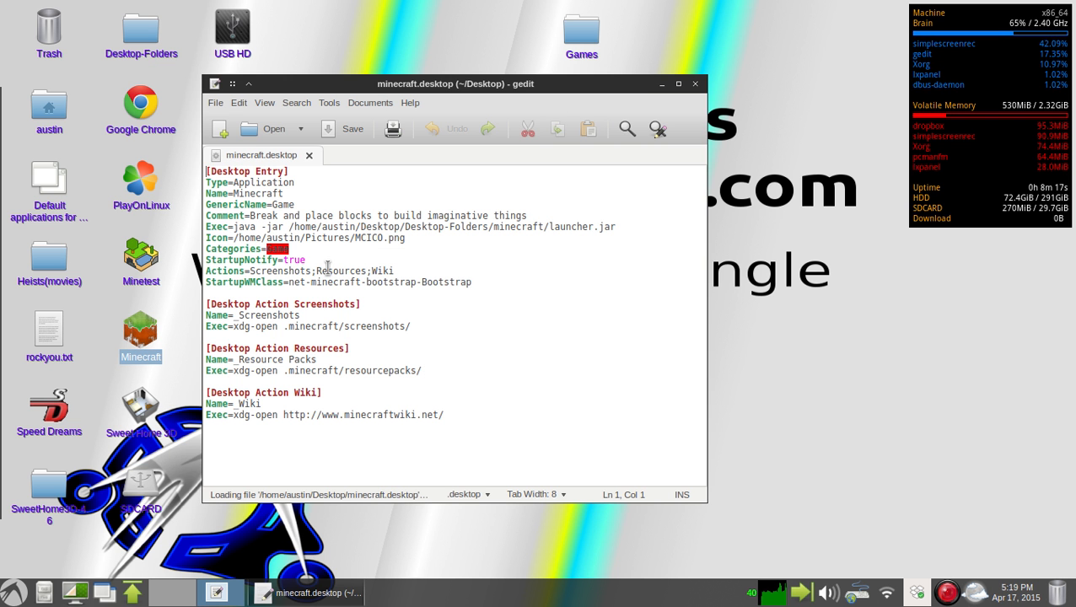
Step: Select text in the minecraft.desktop entry to review it, then close gedit
{"action": "double_click", "coordinate": [270, 238]}
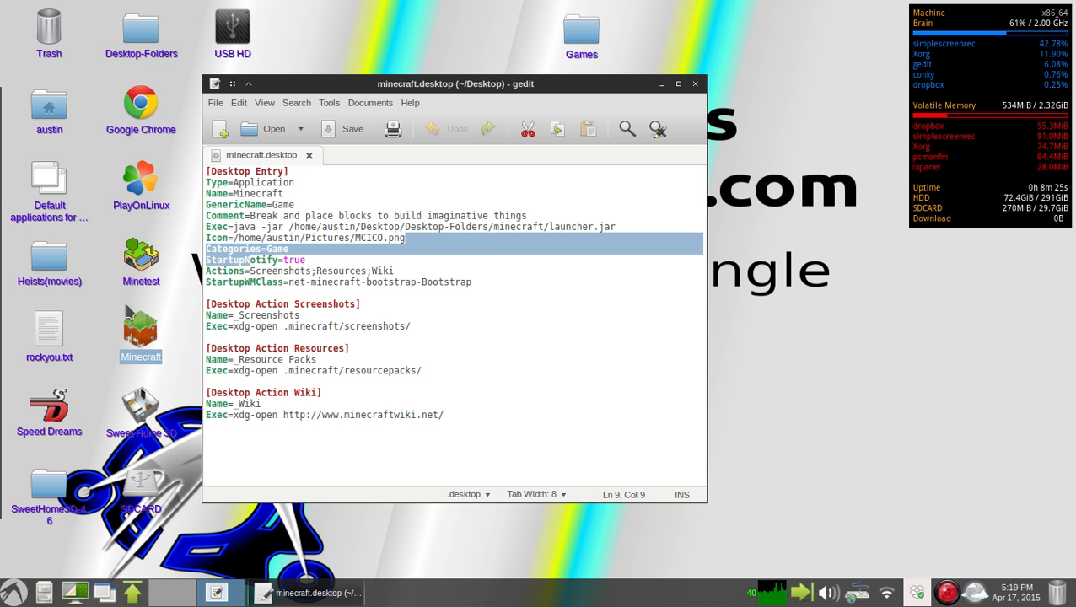
{"action": "mouse_move", "coordinate": [692, 124]}
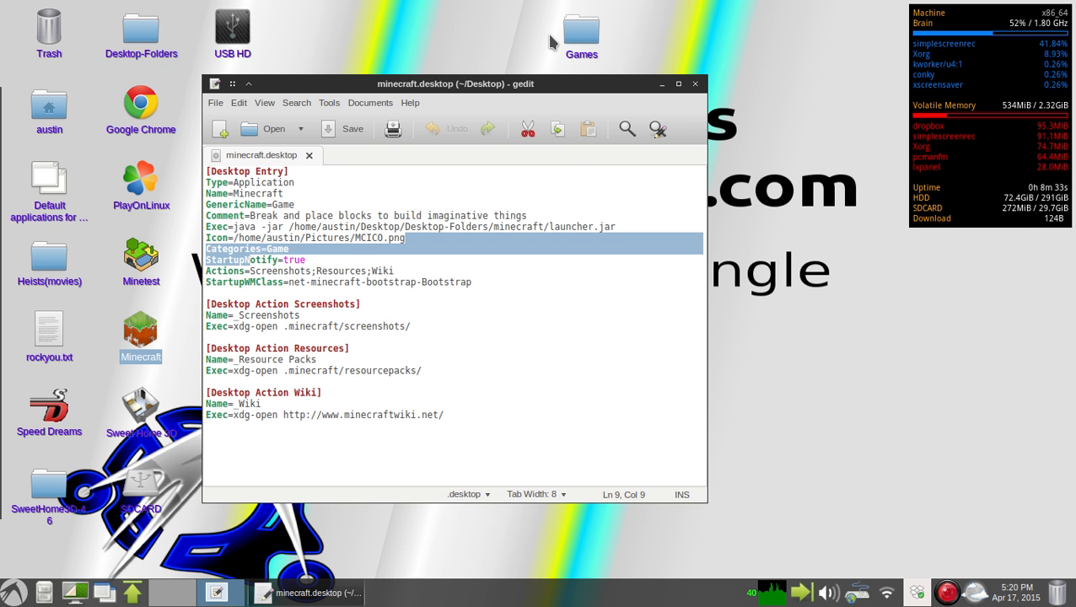
{"action": "mouse_move", "coordinate": [554, 175]}
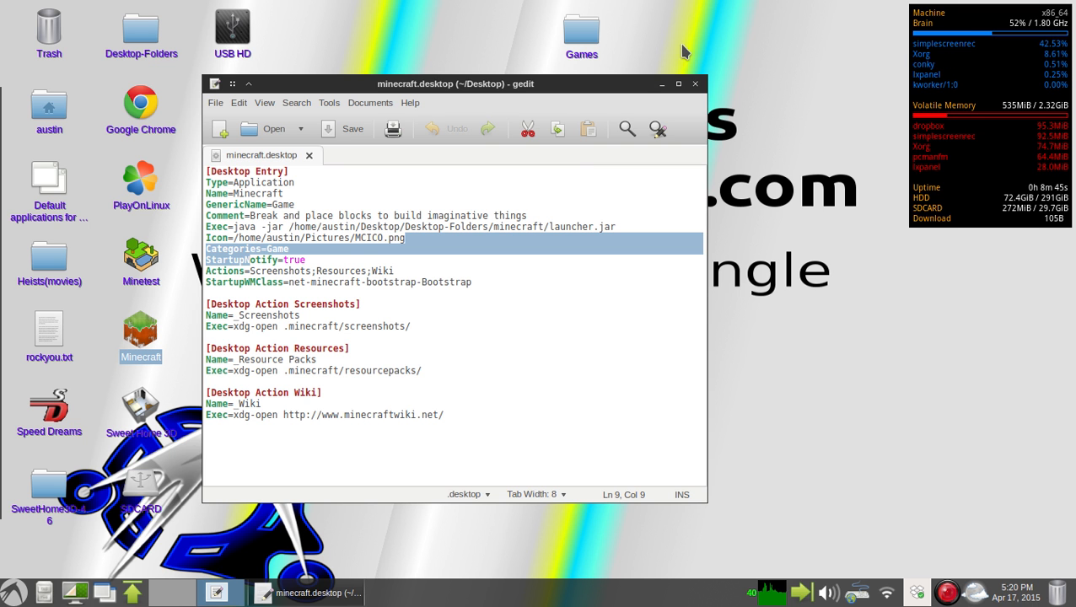
{"action": "left_click", "coordinate": [694, 85]}
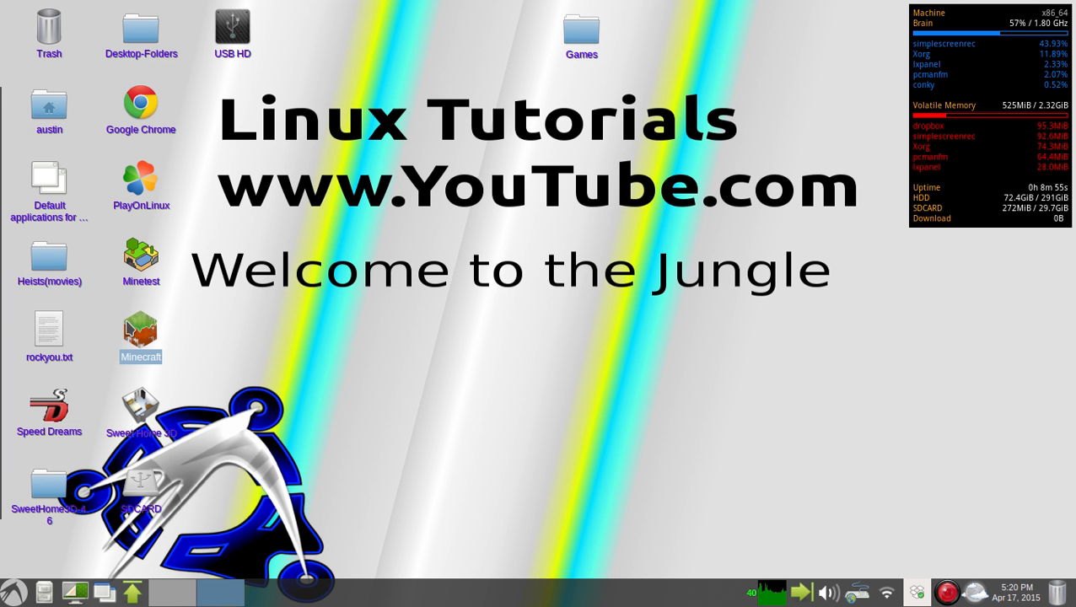
Step: Launch Customize Look and Feel from the applications menu and show the Mouse Cursor themes
{"action": "left_click", "coordinate": [11, 588]}
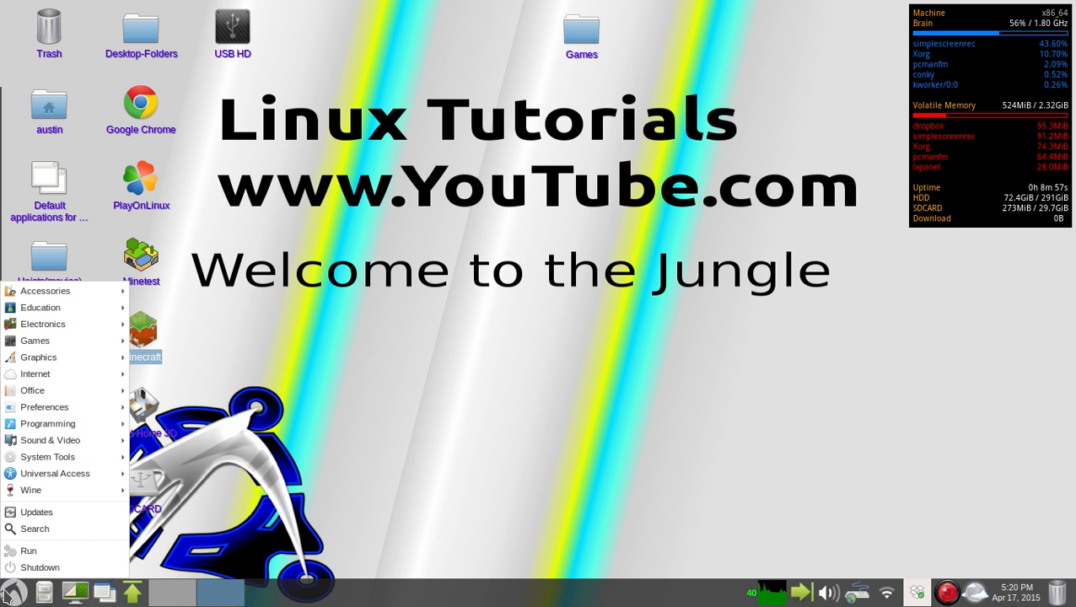
{"action": "mouse_move", "coordinate": [82, 422]}
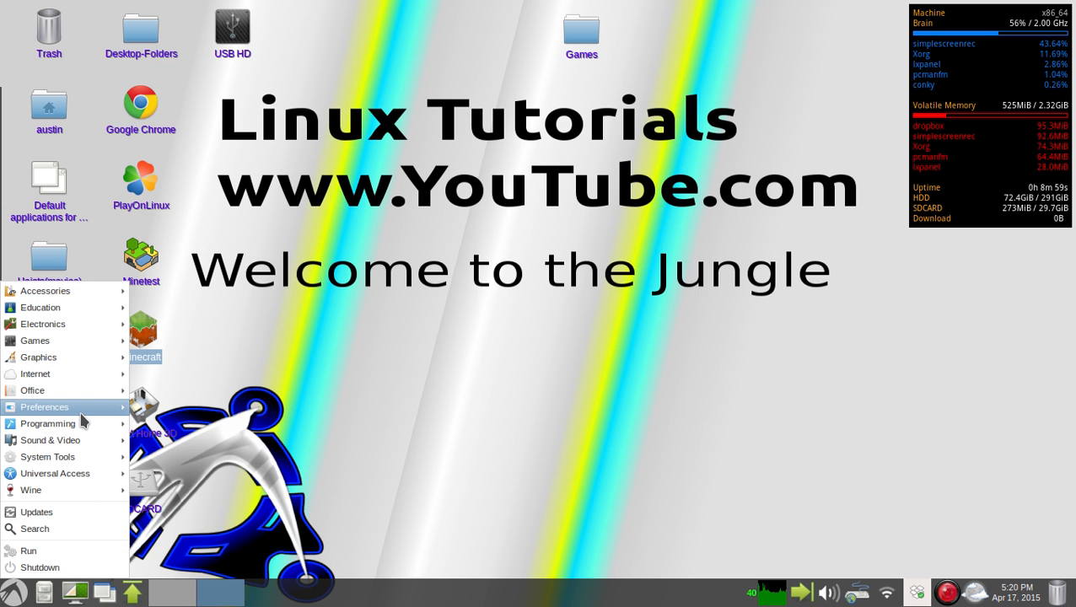
{"action": "left_click", "coordinate": [43, 407]}
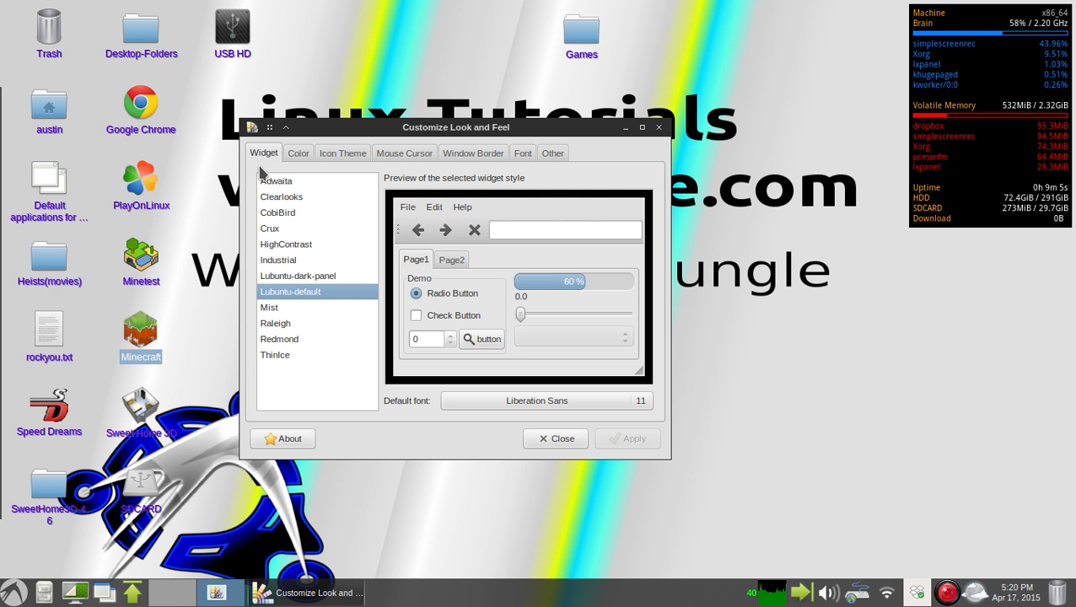
{"action": "left_click", "coordinate": [298, 153]}
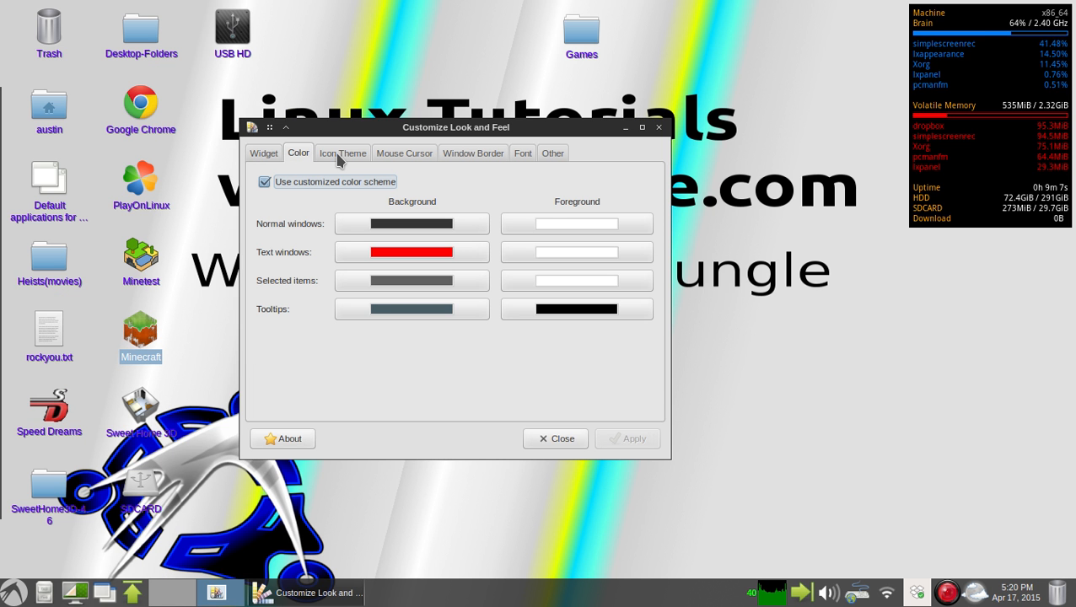
{"action": "mouse_move", "coordinate": [502, 386]}
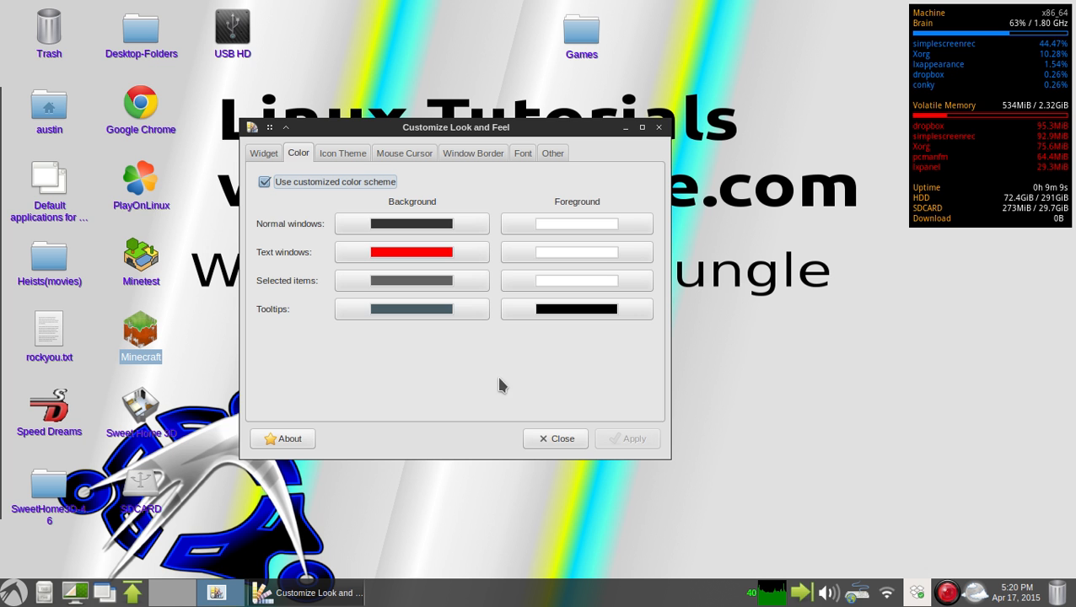
{"action": "left_click", "coordinate": [404, 152]}
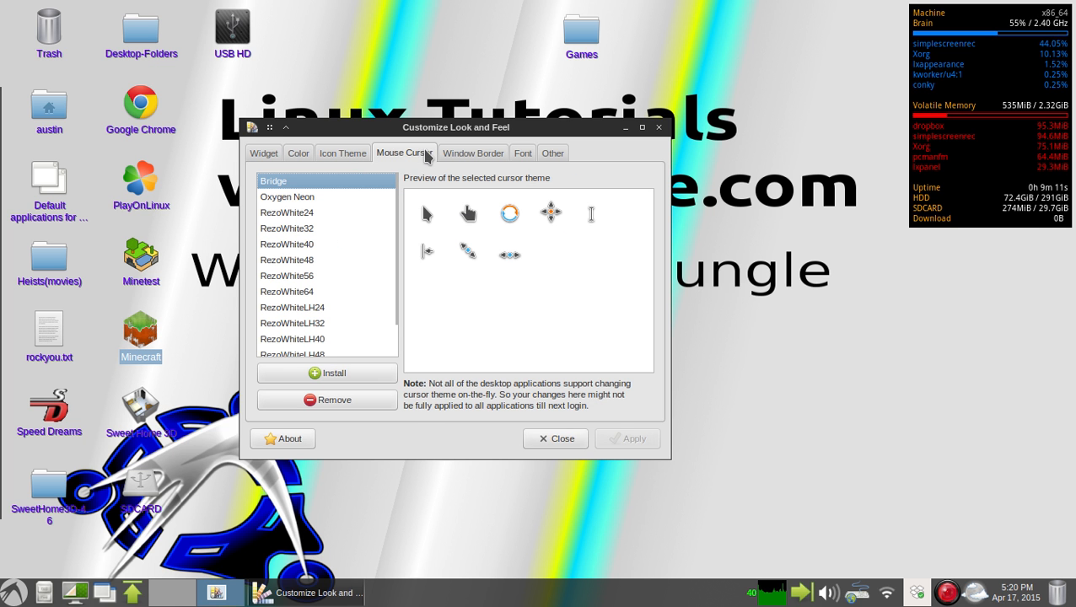
{"action": "mouse_move", "coordinate": [304, 225]}
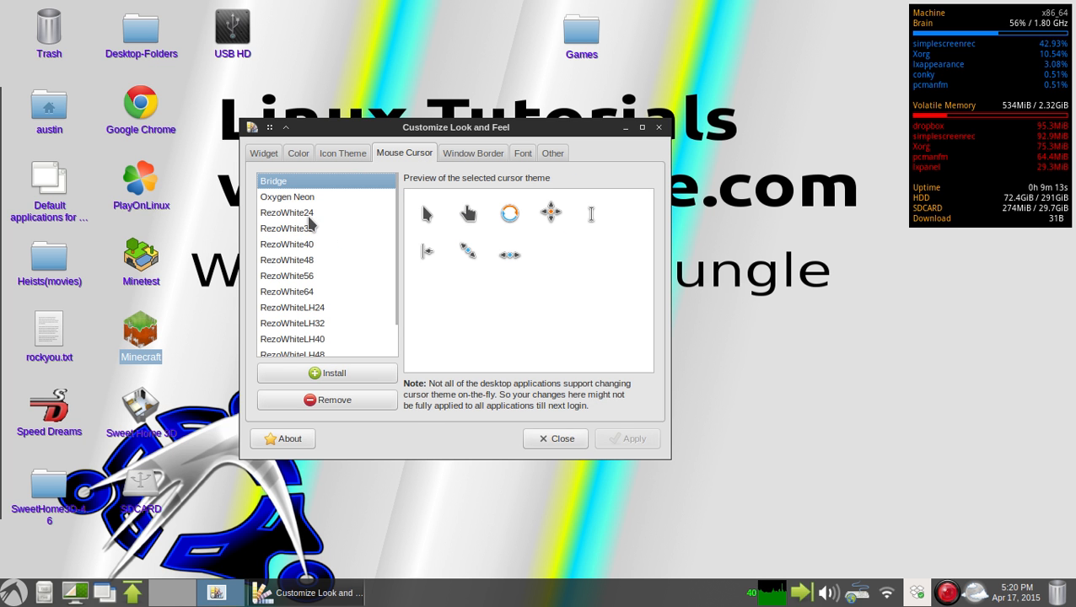
Step: Preview the RezoWhiteLH56, RezoWhiteLH32 and RezoWhiteLH24 cursor themes
{"action": "left_click", "coordinate": [292, 340]}
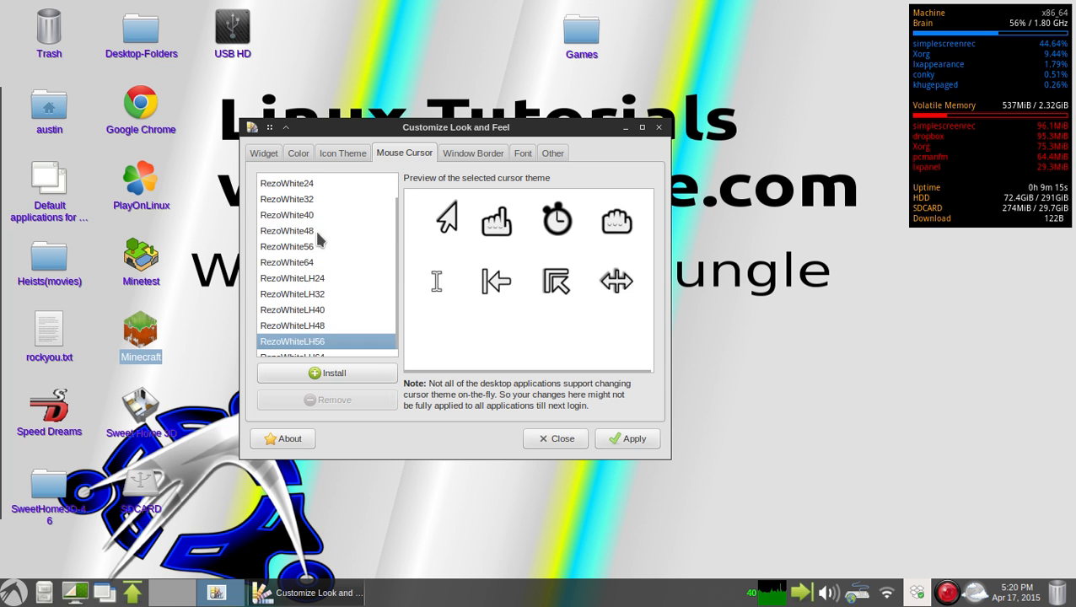
{"action": "left_click", "coordinate": [292, 285]}
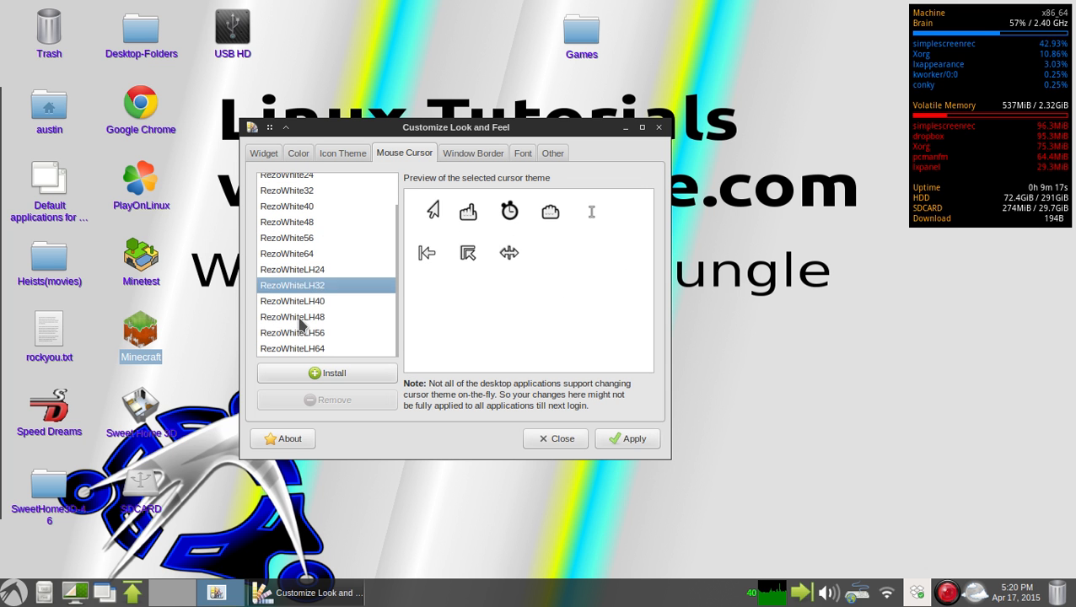
{"action": "left_click", "coordinate": [292, 269]}
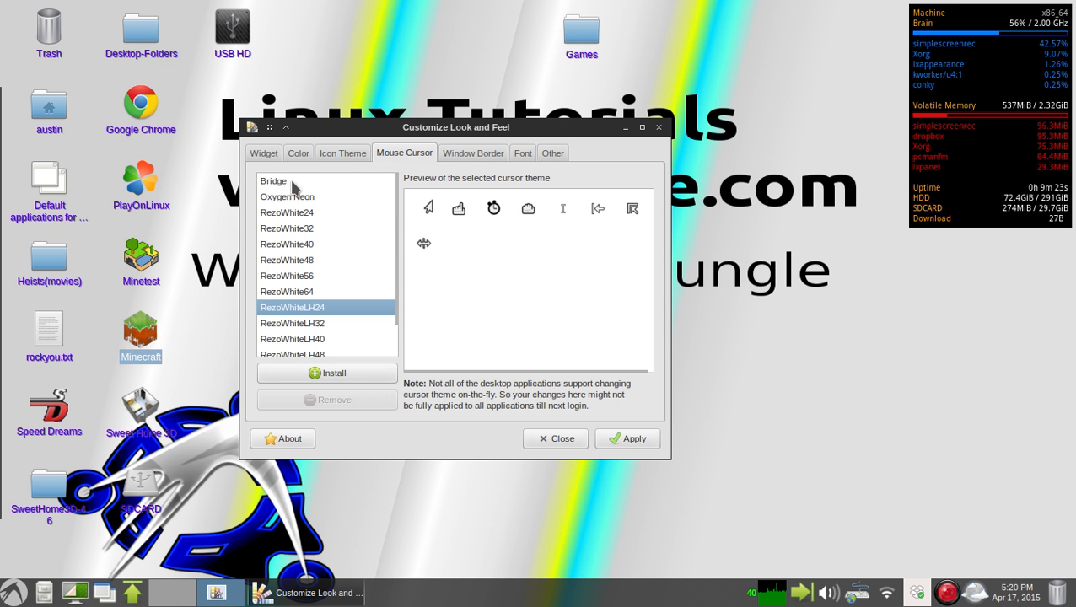
{"action": "mouse_move", "coordinate": [283, 196]}
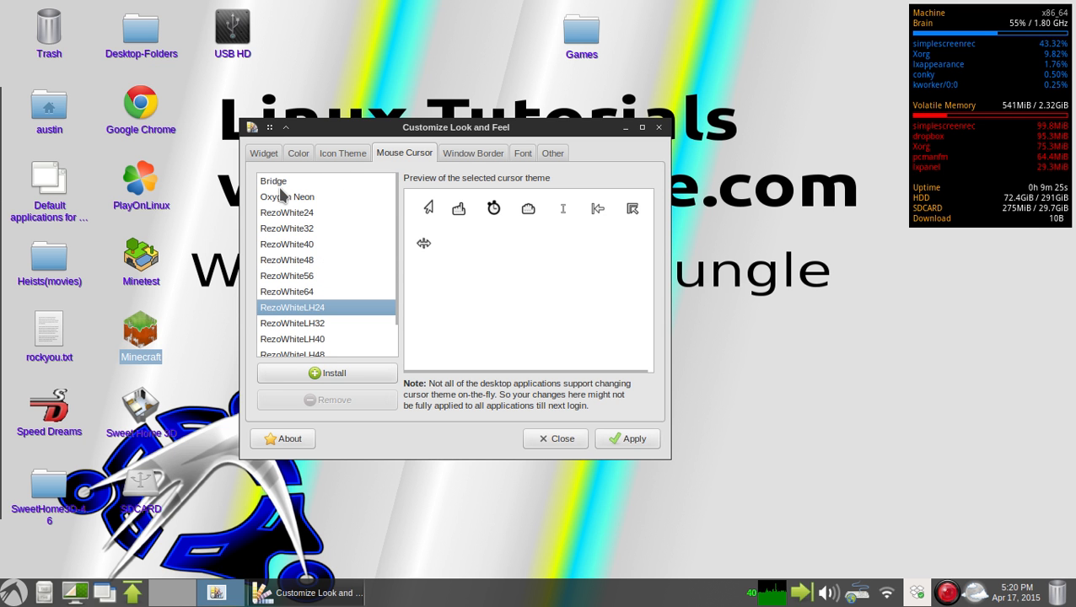
Step: Apply the Oxygen Neon cursor theme, then reselect Bridge
{"action": "left_click", "coordinate": [273, 181]}
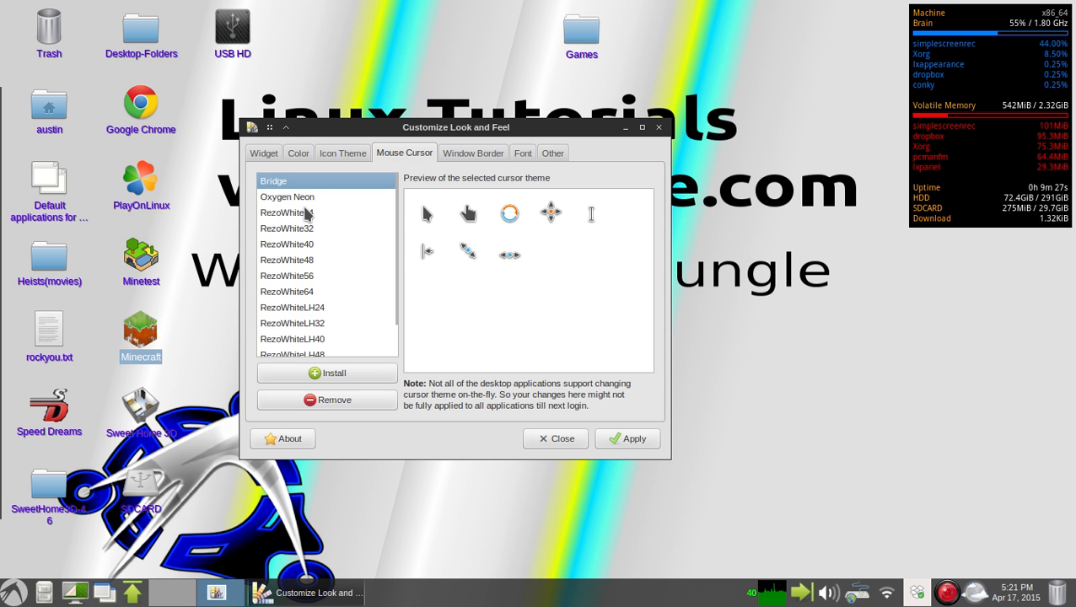
{"action": "left_click", "coordinate": [288, 196]}
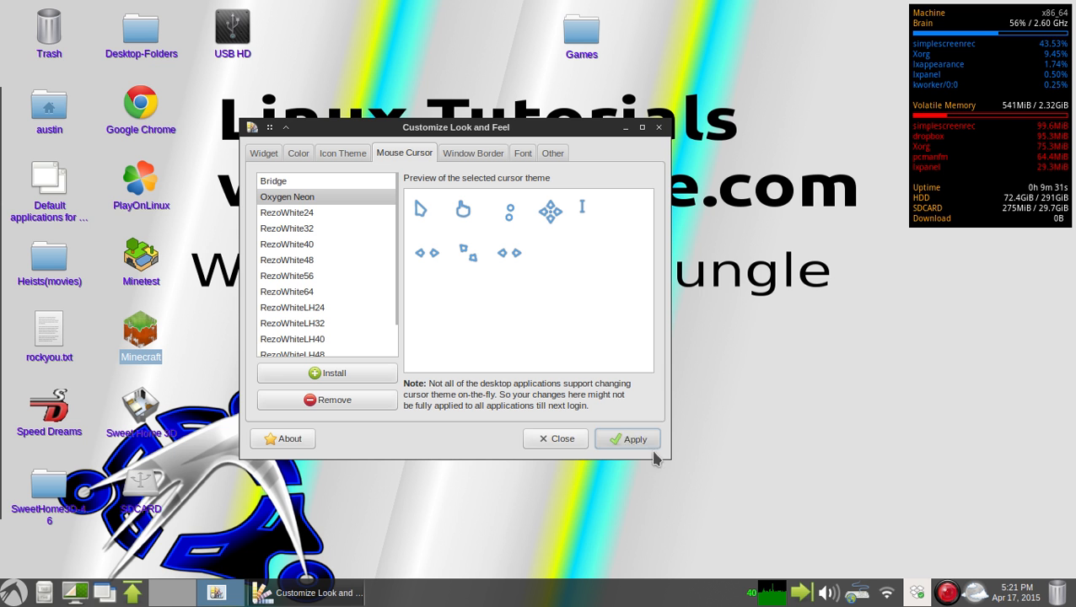
{"action": "left_click", "coordinate": [626, 438]}
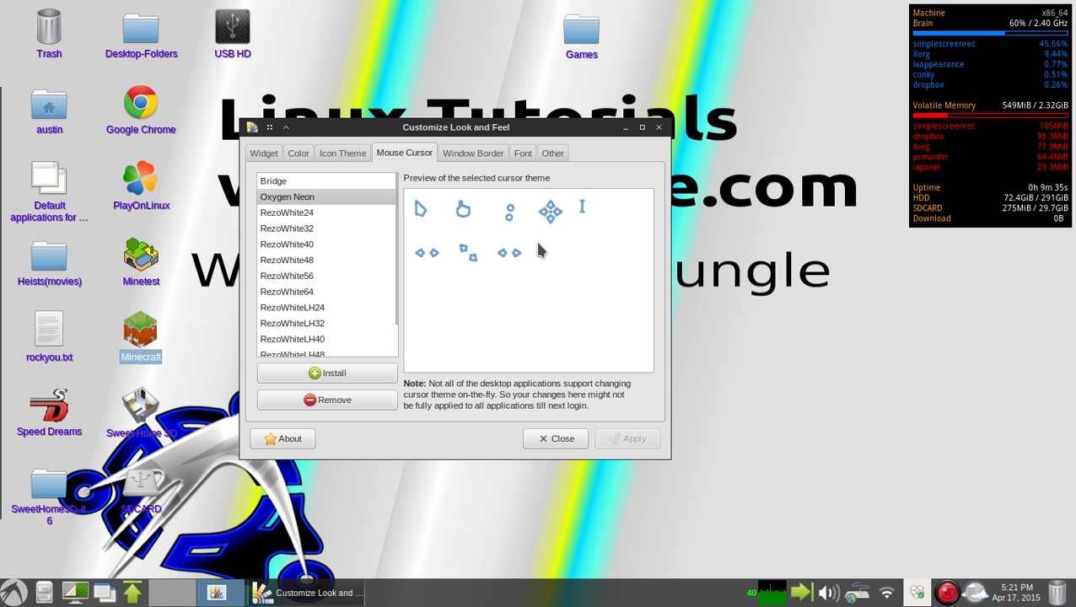
{"action": "mouse_move", "coordinate": [586, 314]}
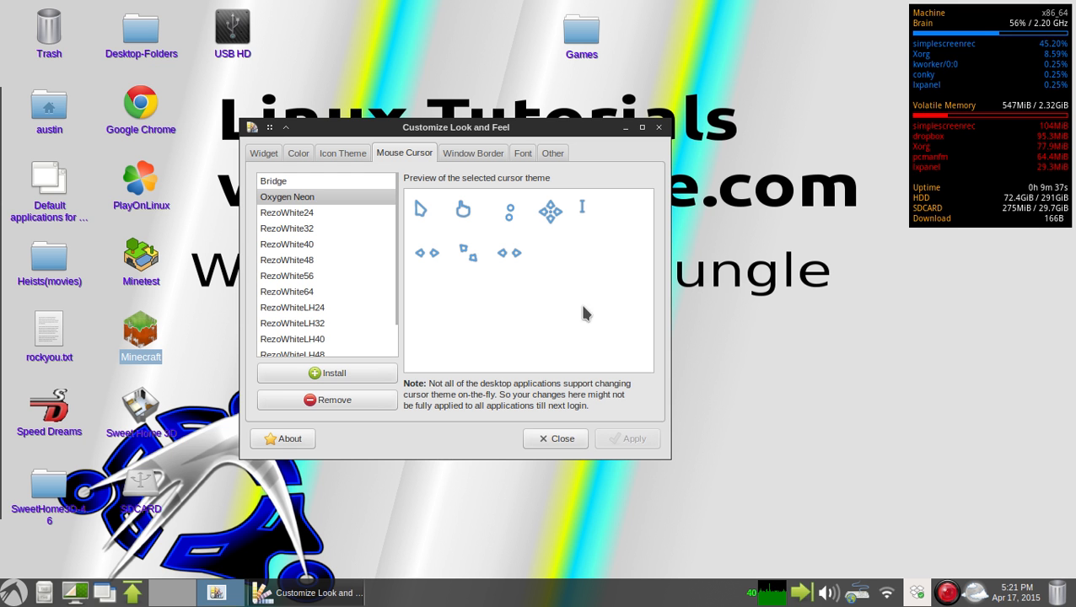
{"action": "mouse_move", "coordinate": [295, 208]}
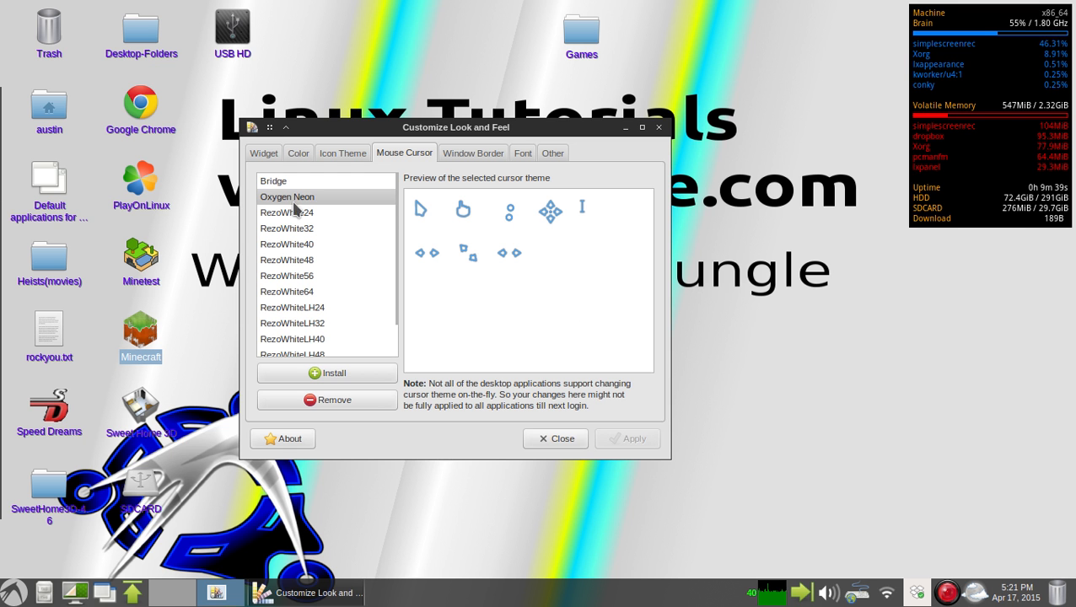
{"action": "left_click", "coordinate": [273, 181]}
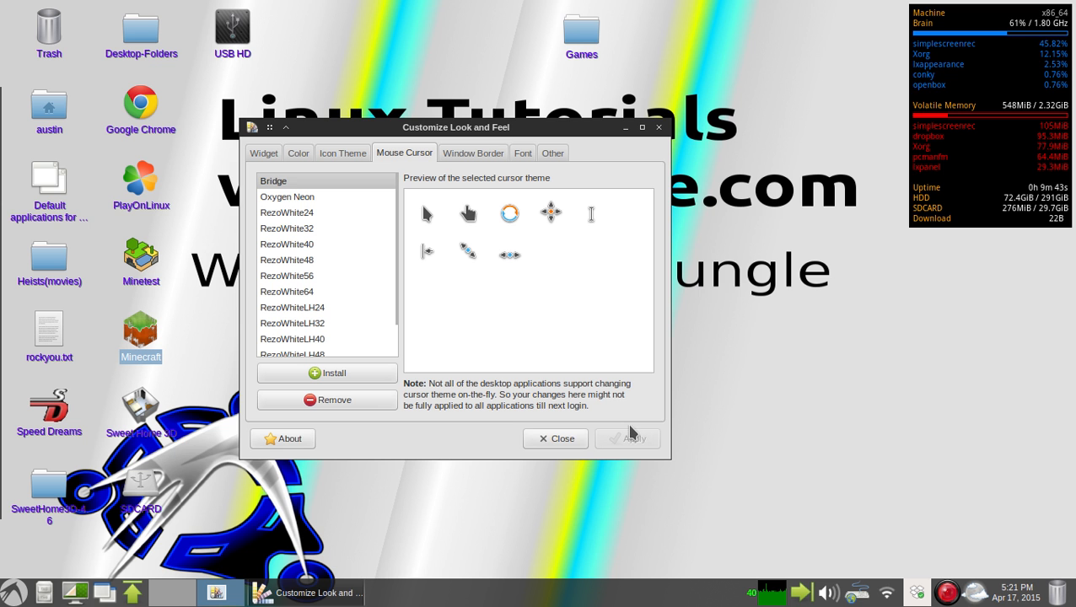
{"action": "mouse_move", "coordinate": [500, 353]}
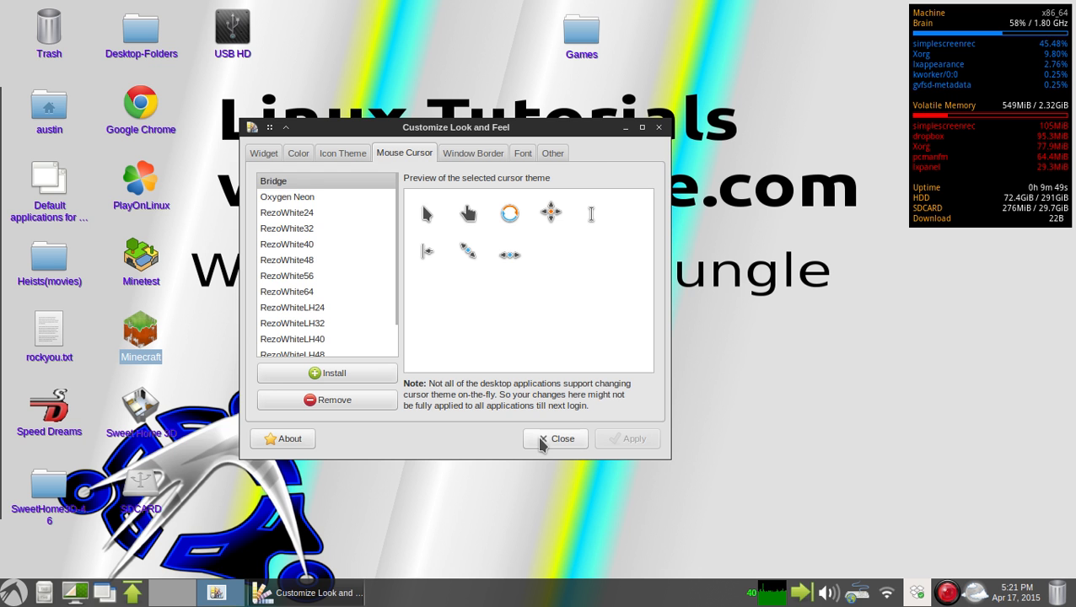
Step: Close the Customize Look and Feel window, keeping the Bridge cursor theme
{"action": "left_click", "coordinate": [556, 439]}
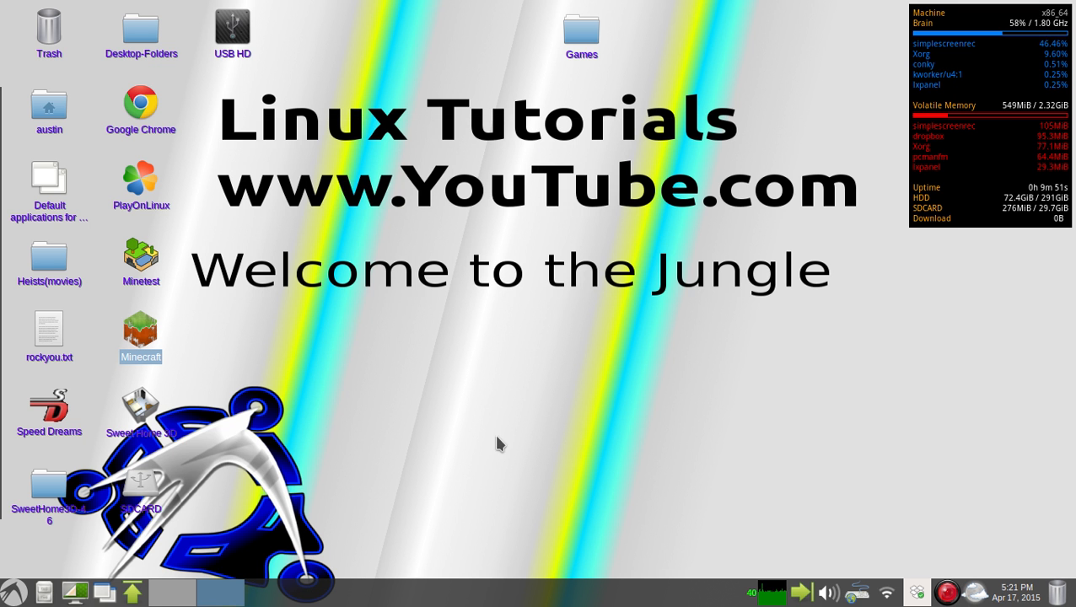
{"action": "mouse_move", "coordinate": [108, 309]}
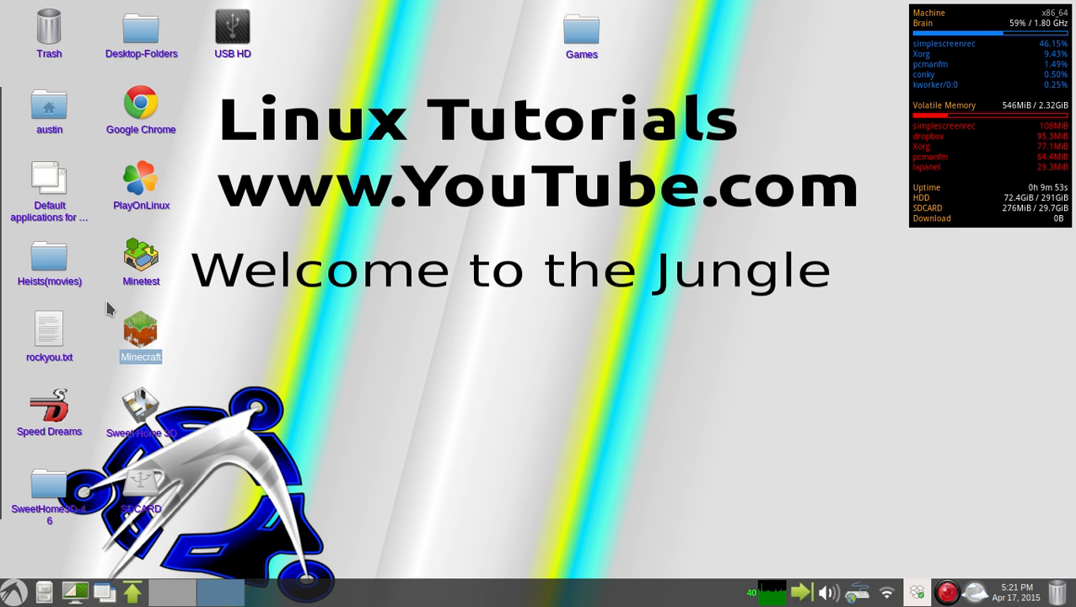
{"action": "mouse_move", "coordinate": [202, 266]}
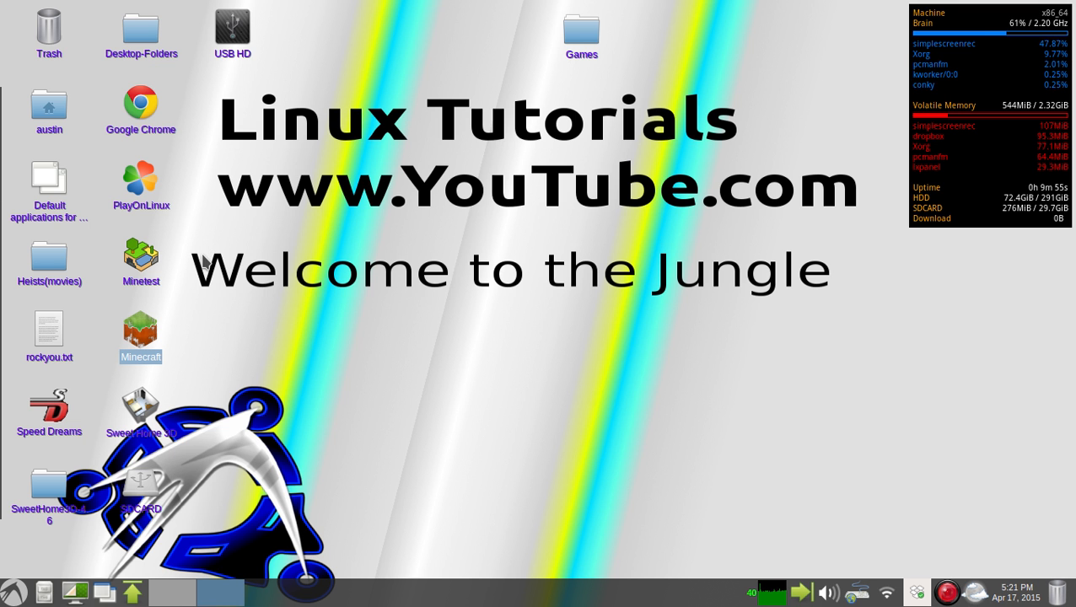
{"action": "mouse_move", "coordinate": [208, 318]}
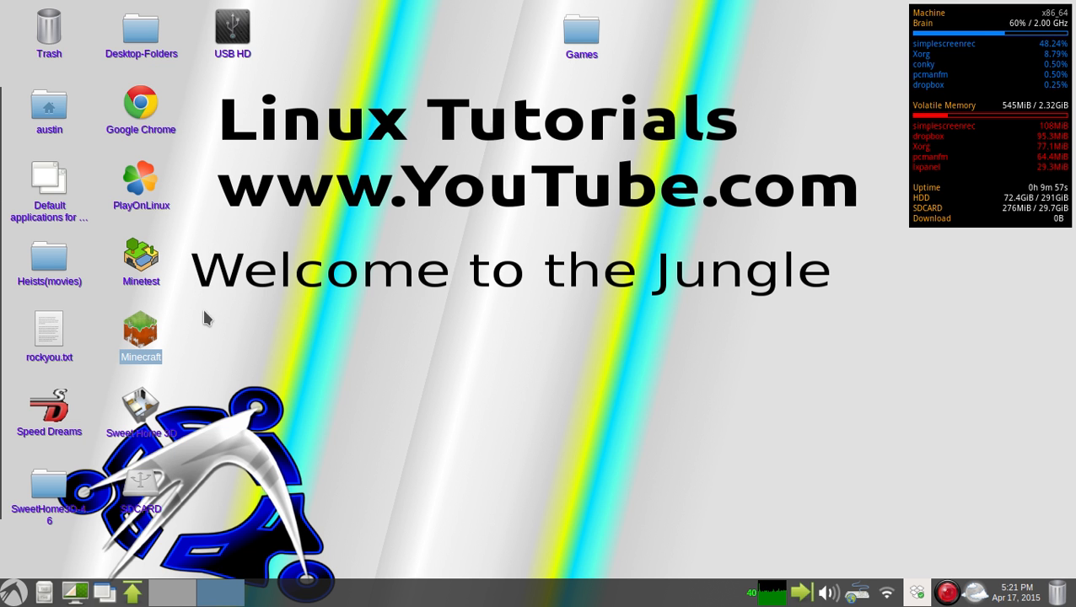
{"action": "mouse_move", "coordinate": [161, 125]}
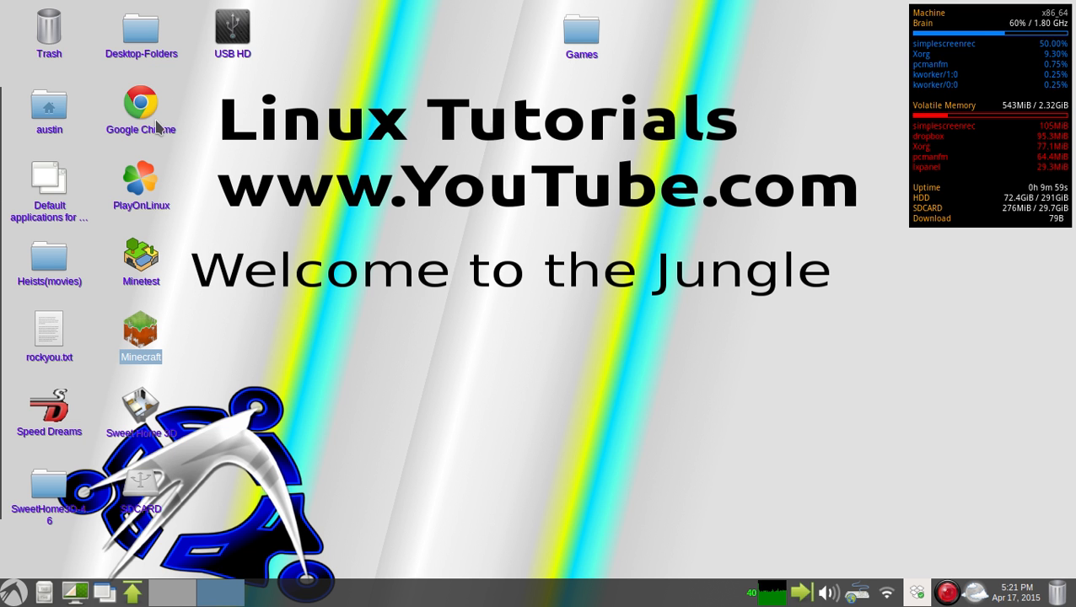
{"action": "mouse_move", "coordinate": [141, 103]}
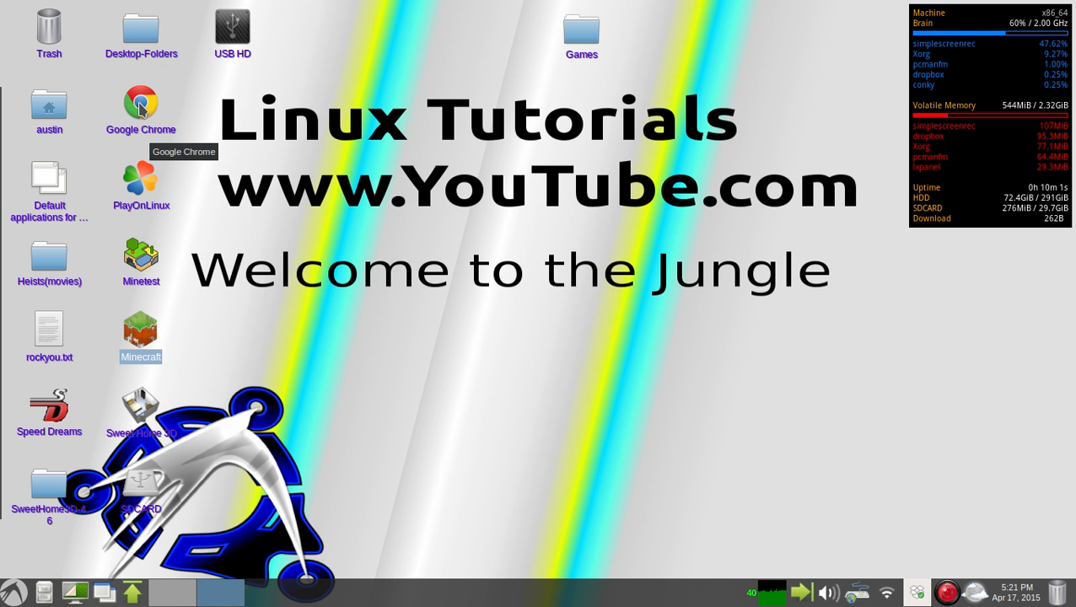